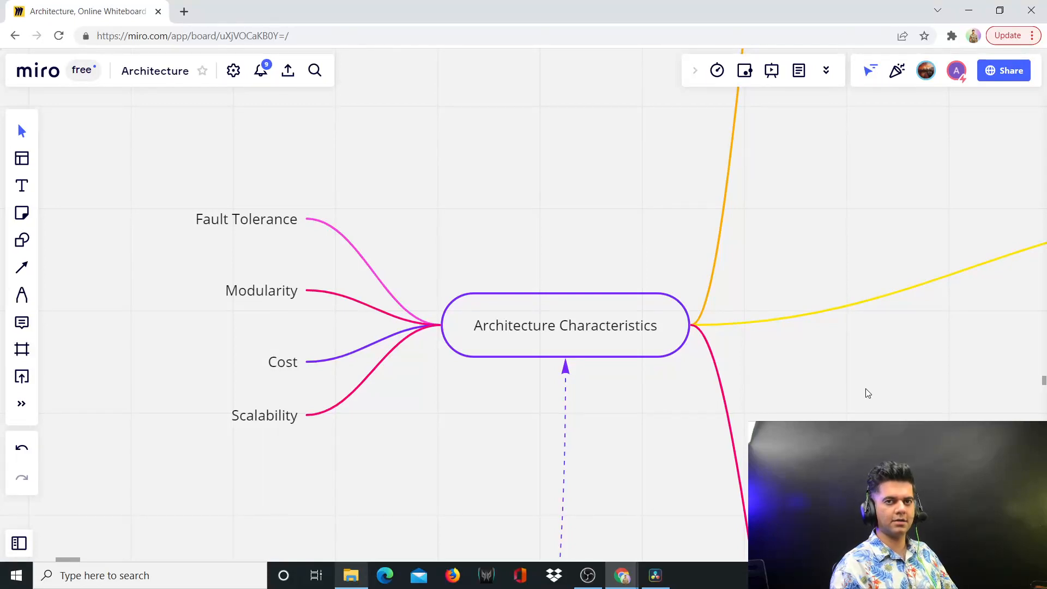
pyautogui.moveTo(850, 380)
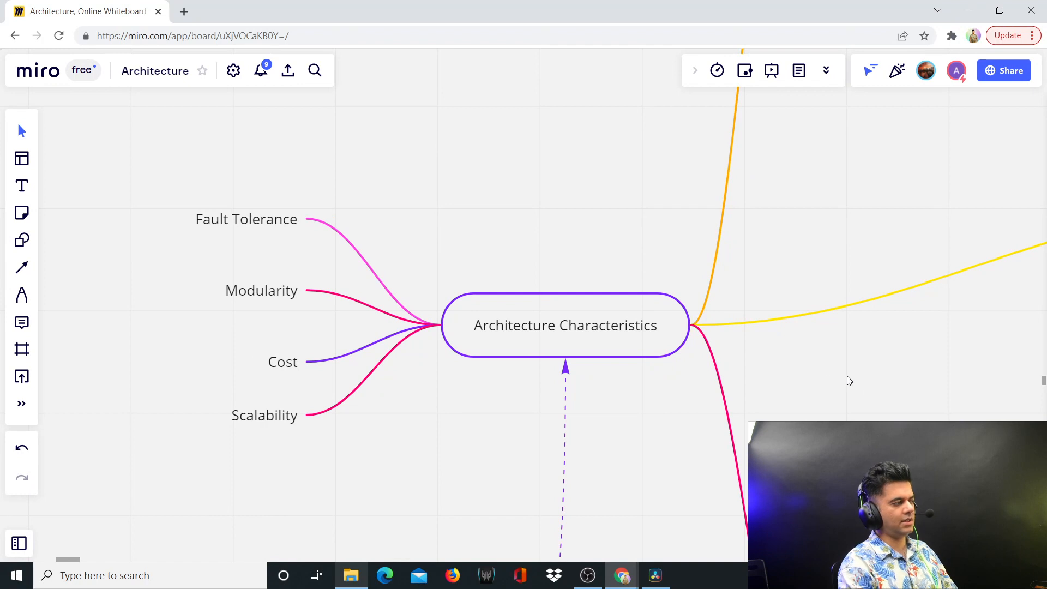
pyautogui.moveTo(873, 248)
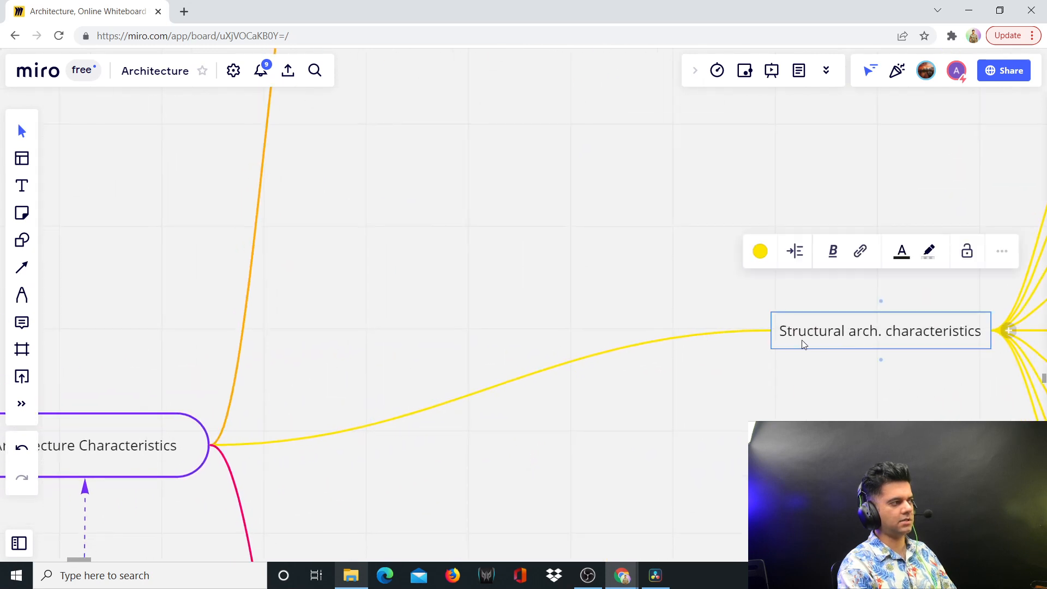
# Pan past the Decision Criteria branches to Architecture Patterns, then zoom out to the Technology Architecture overview
pyautogui.click(767, 416)
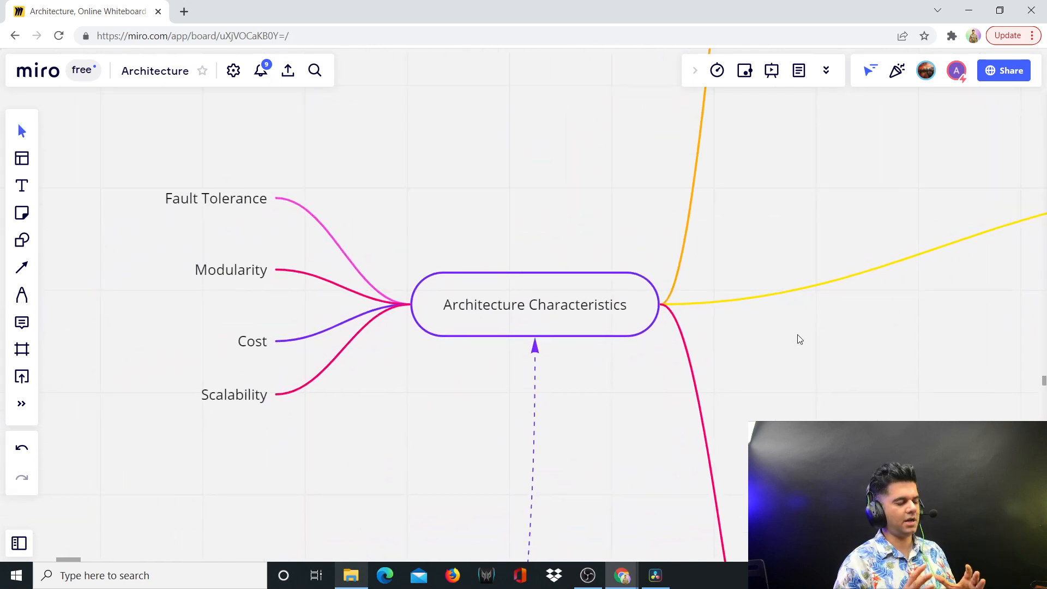
pyautogui.moveTo(964, 379)
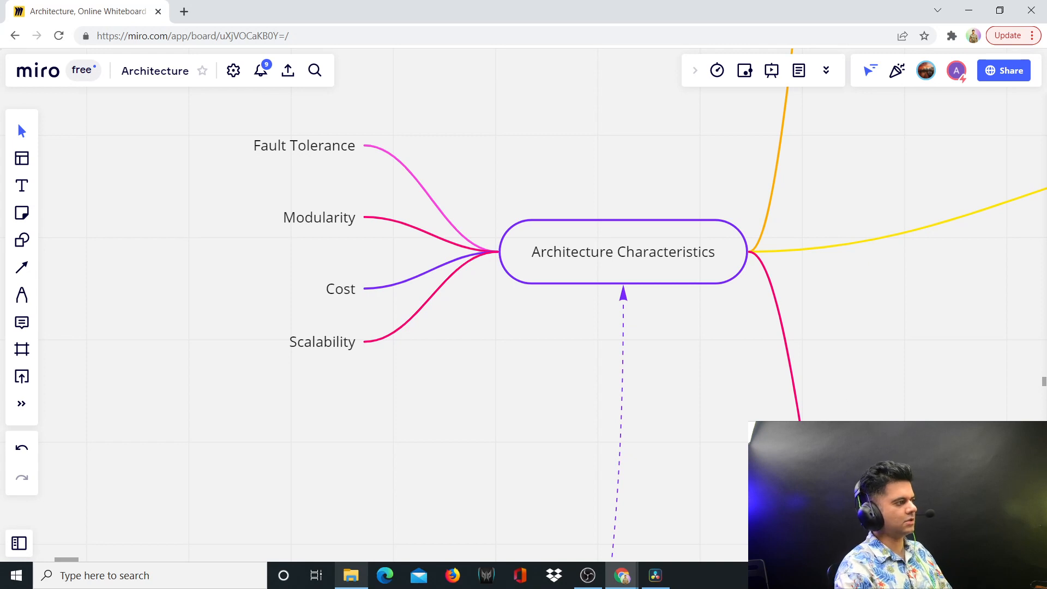
pyautogui.click(622, 252)
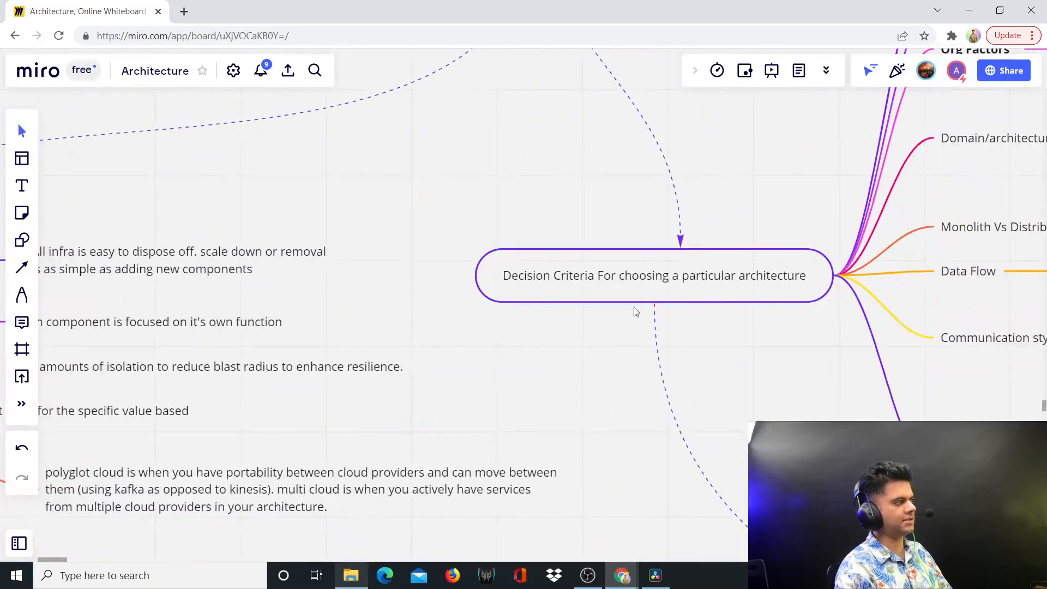
pyautogui.moveTo(680, 301)
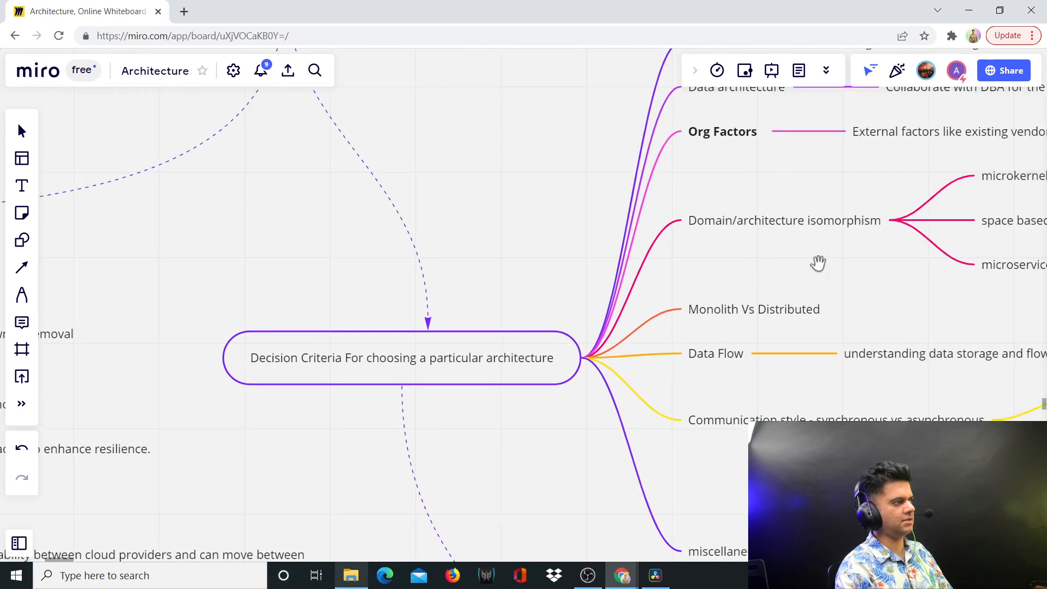
pyautogui.scroll(-3)
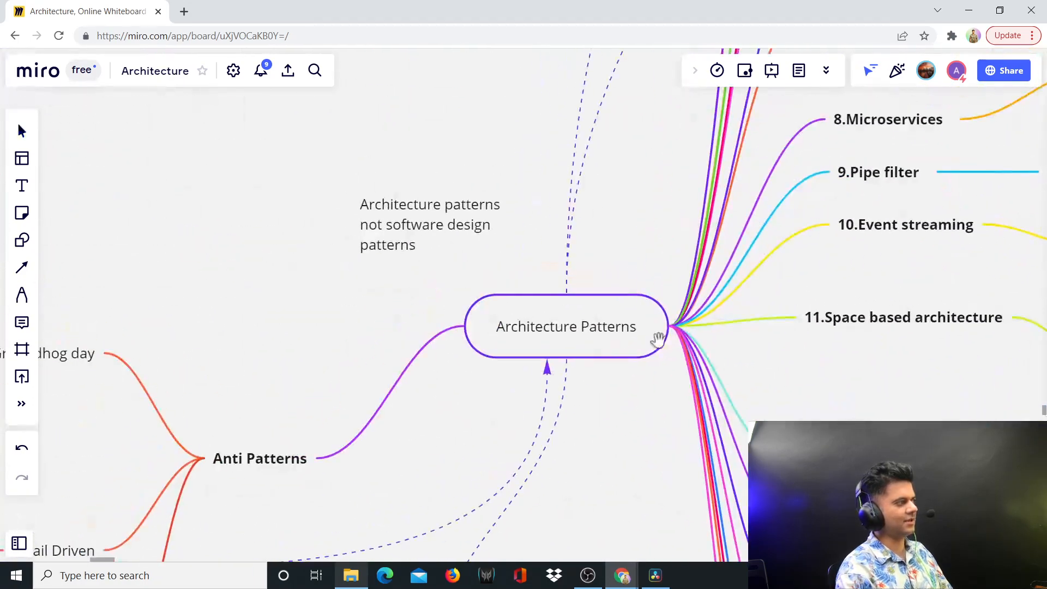
pyautogui.click(565, 326)
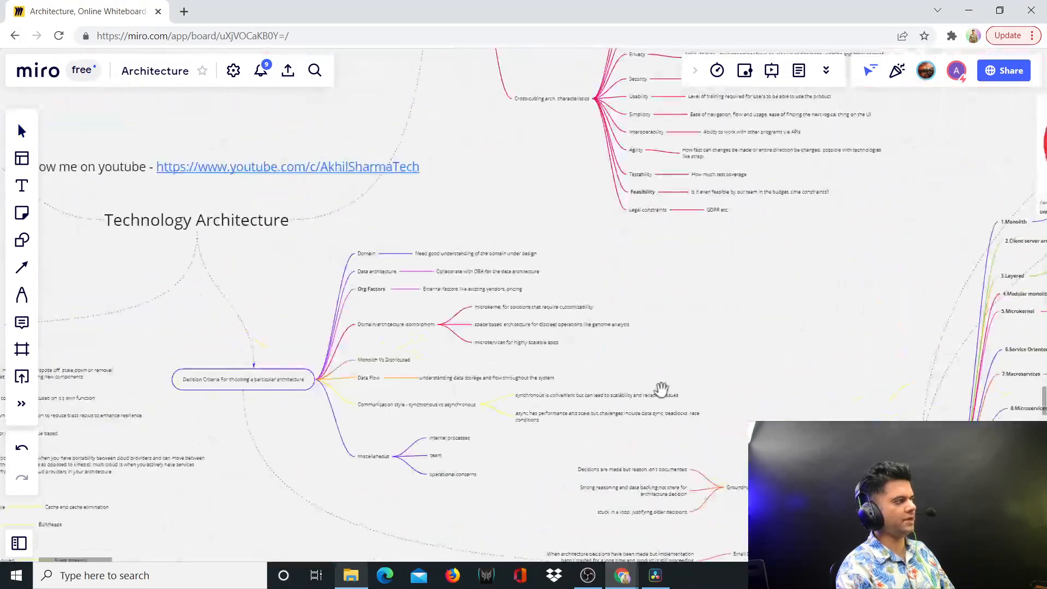
# Zoom into the Basic Web App diagram, then scroll on to the Boundary and Control Patterns
pyautogui.scroll(-3)
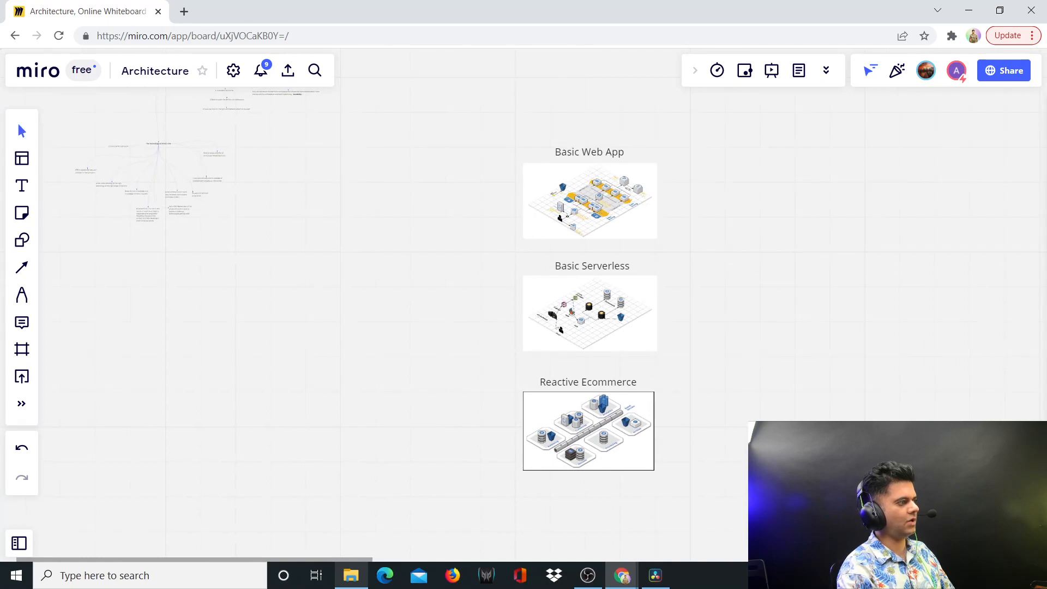
pyautogui.doubleClick(589, 201)
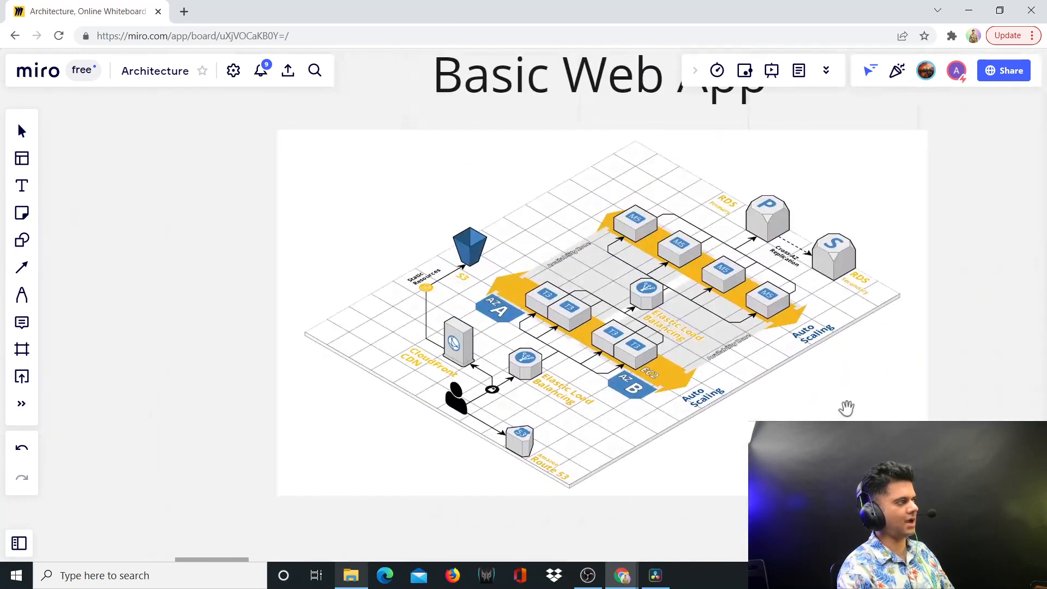
pyautogui.scroll(-3)
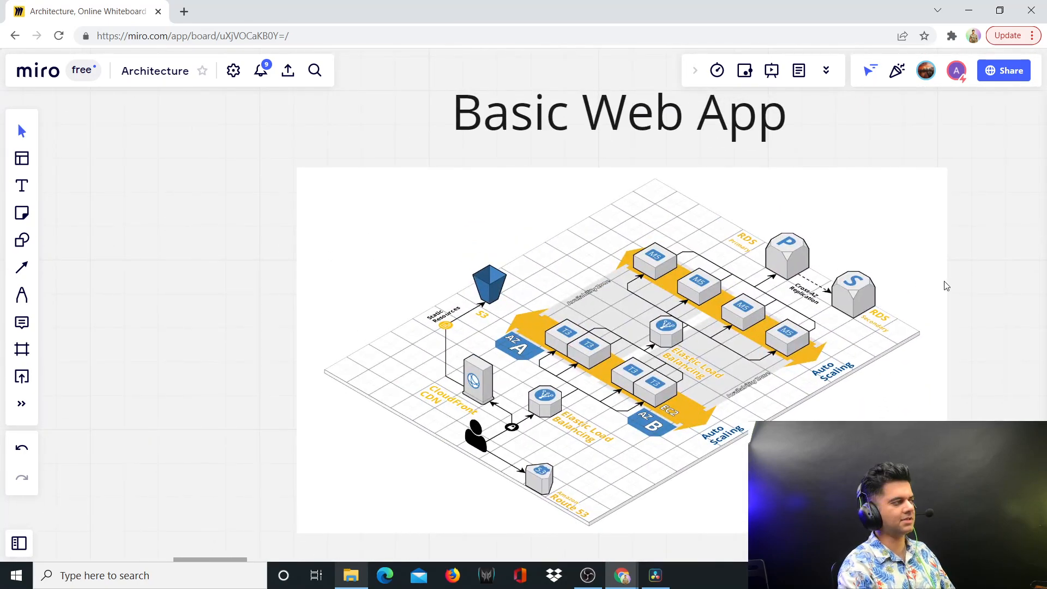
pyautogui.scroll(3)
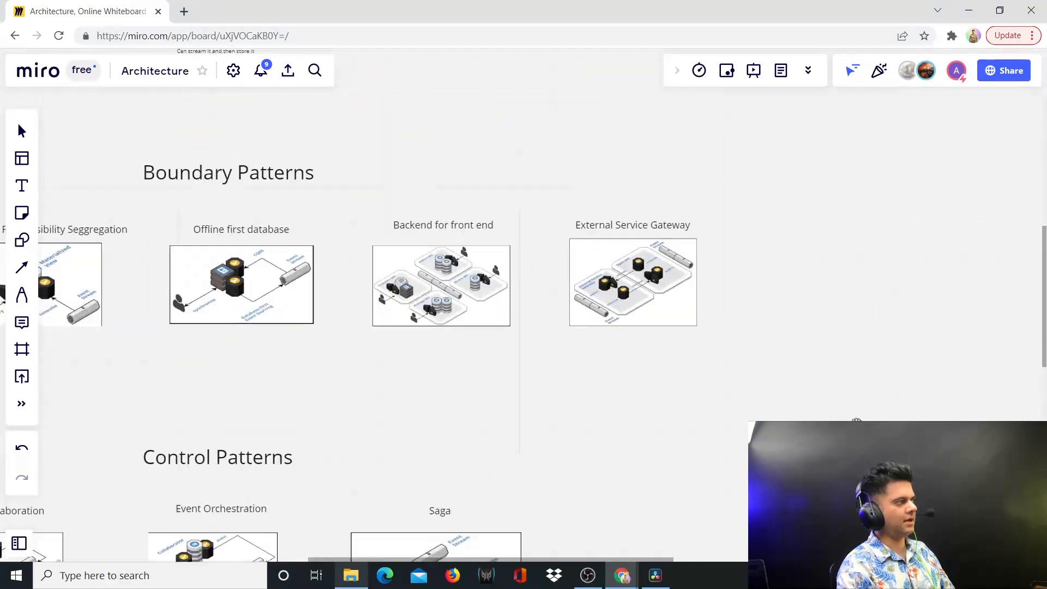
# Select the DBs per component and Trilateral APIs diagrams, then scroll down toward Exercise 1
pyautogui.scroll(3)
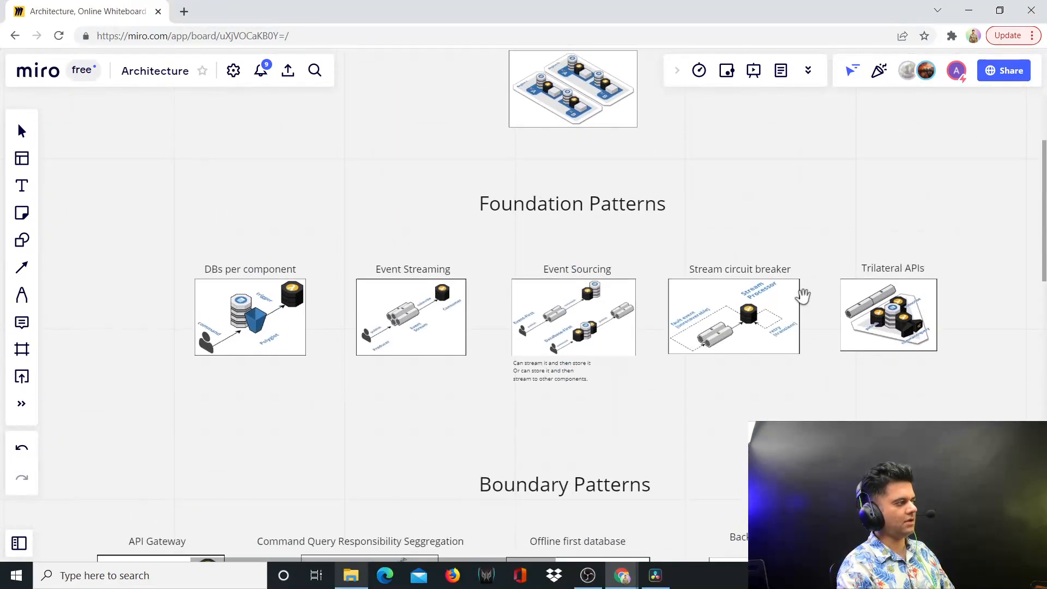
pyautogui.click(250, 316)
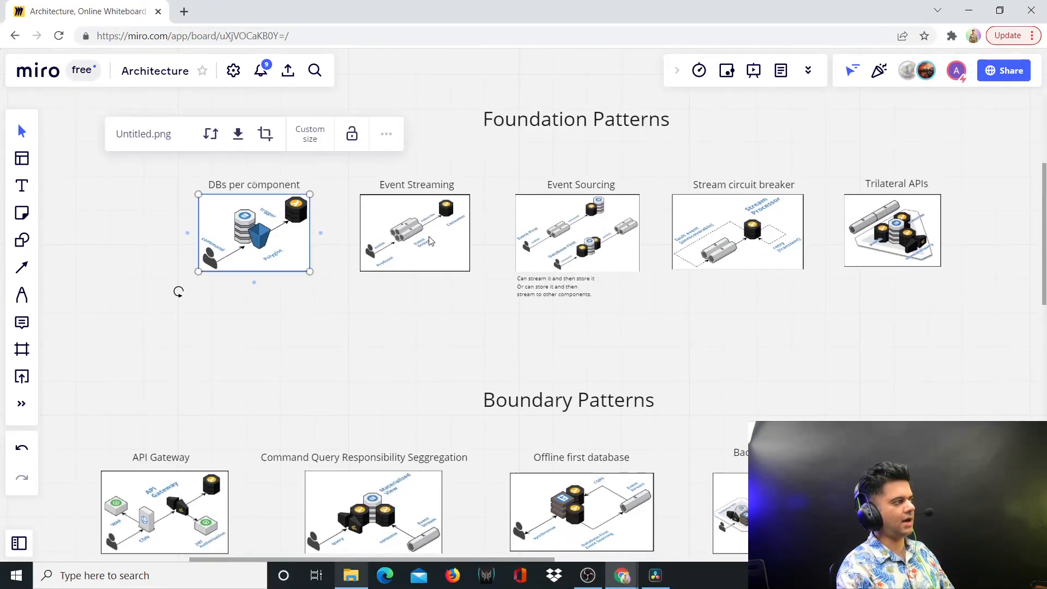
pyautogui.click(891, 230)
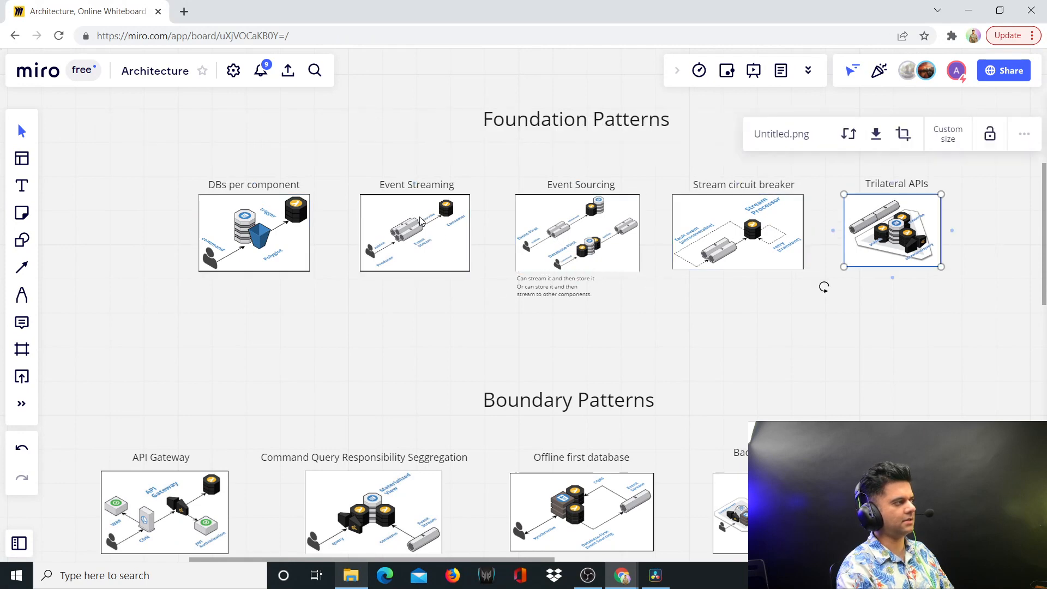
pyautogui.scroll(-3)
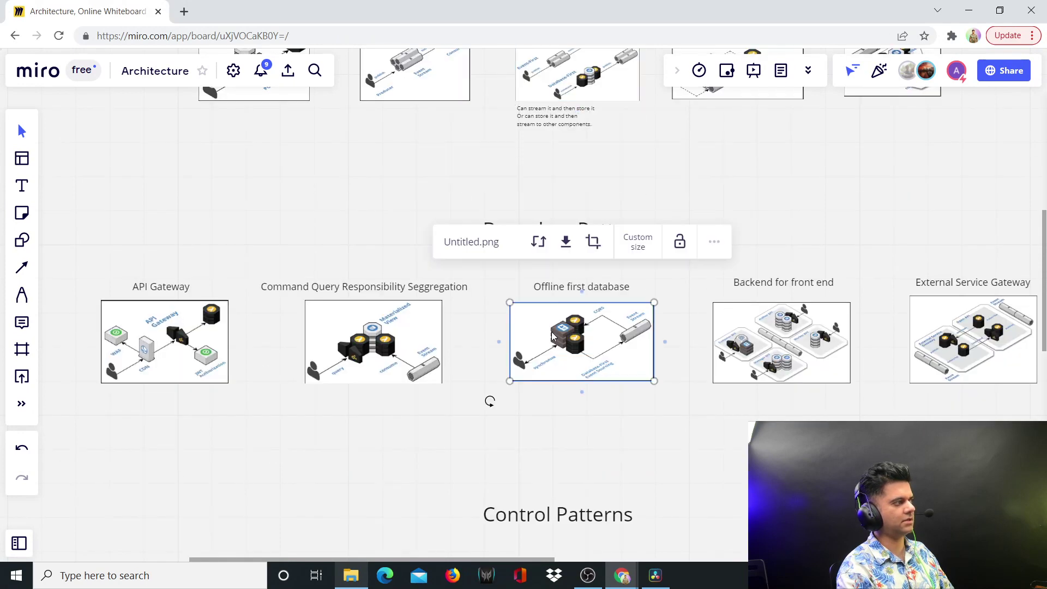
pyautogui.scroll(-3)
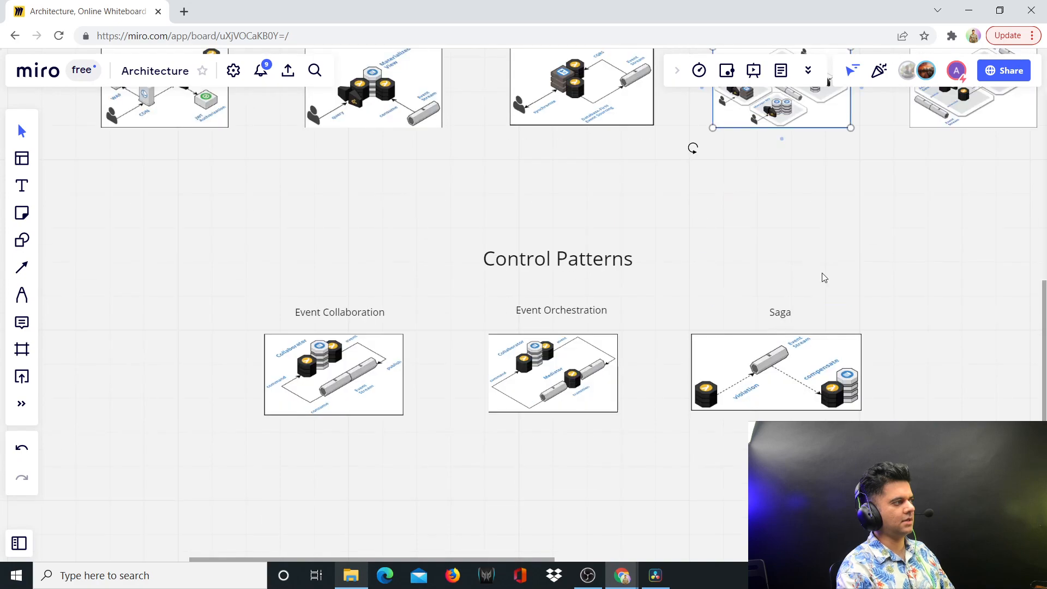
pyautogui.scroll(-3)
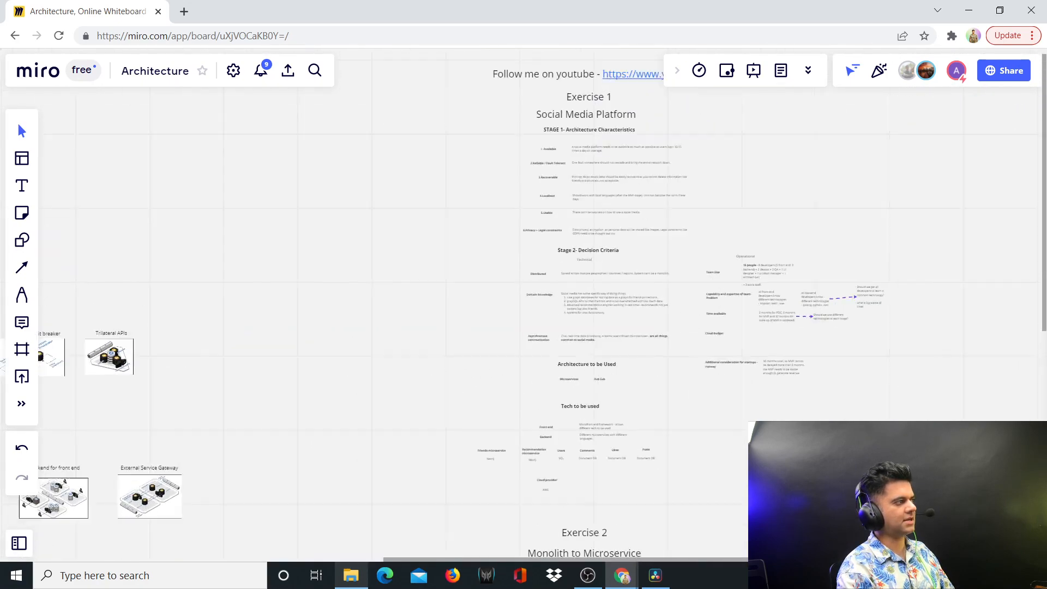
# Point out the Social Media Platform title and Stage 1 heading, then scroll to Stage 2 Decision Criteria
pyautogui.scroll(3)
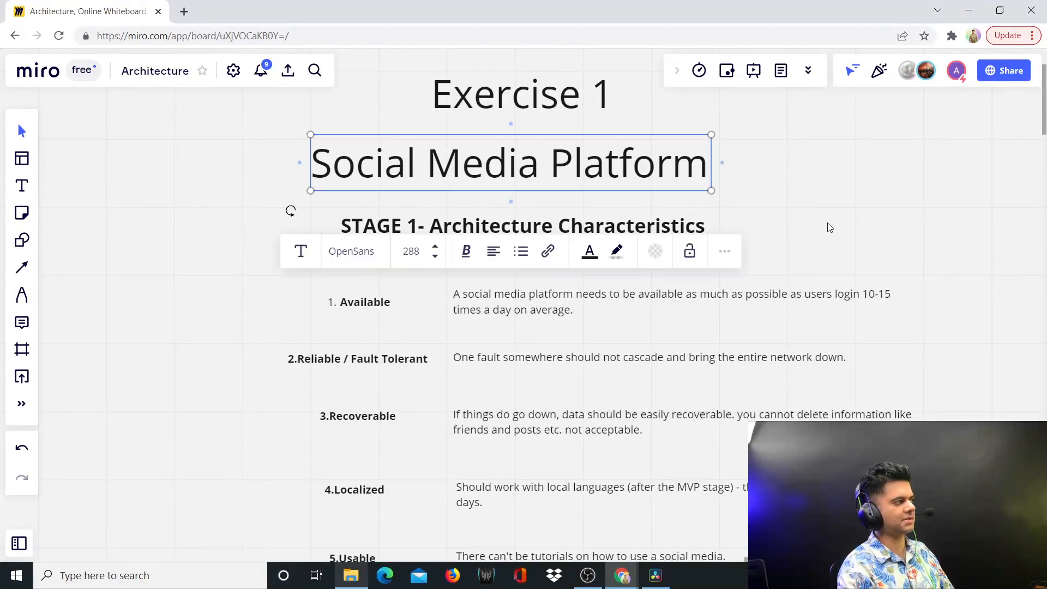
pyautogui.click(828, 196)
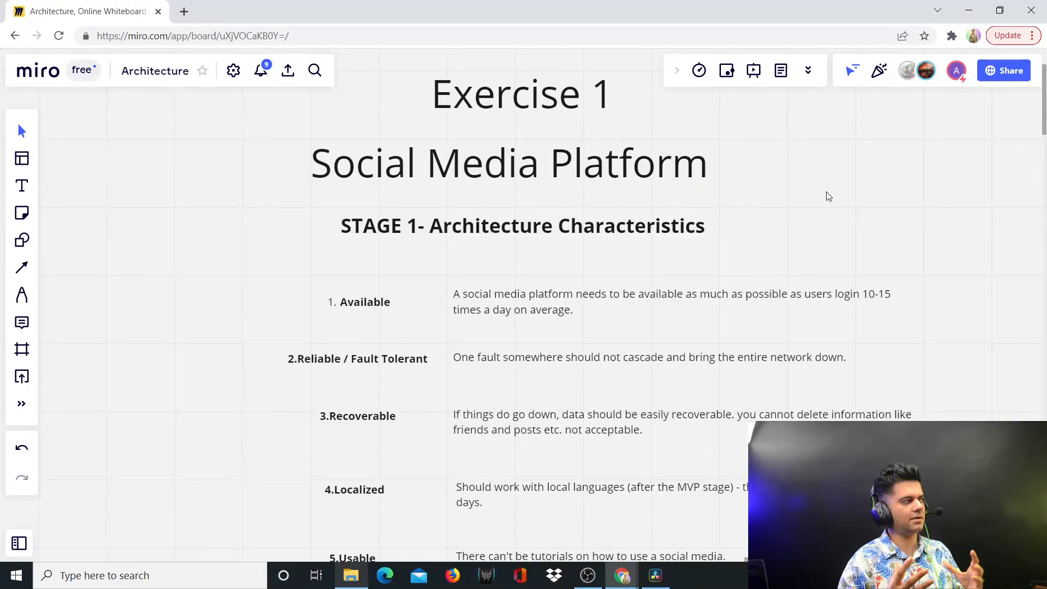
pyautogui.moveTo(649, 226)
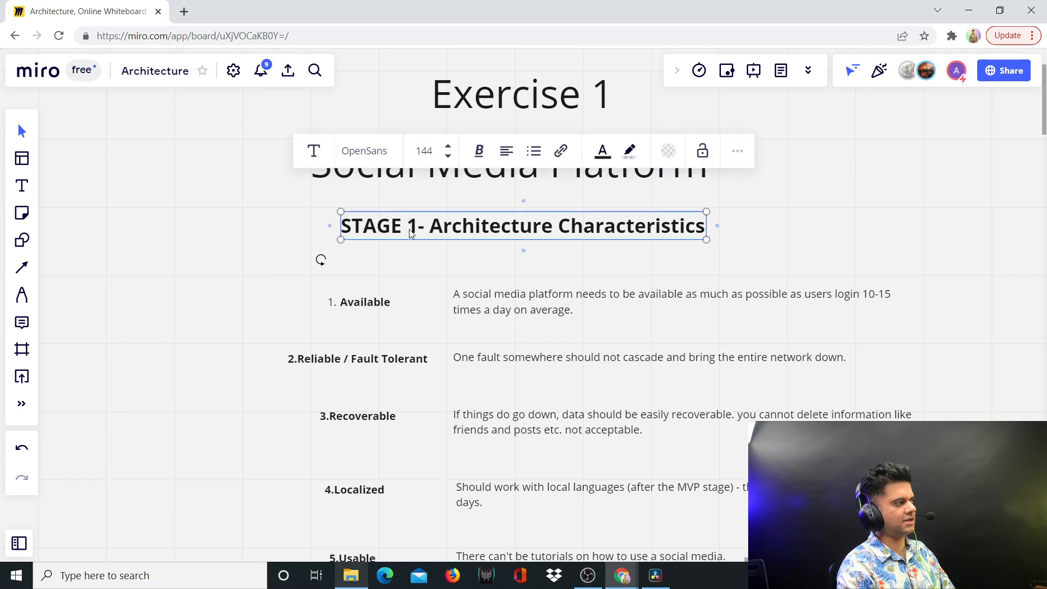
pyautogui.click(812, 234)
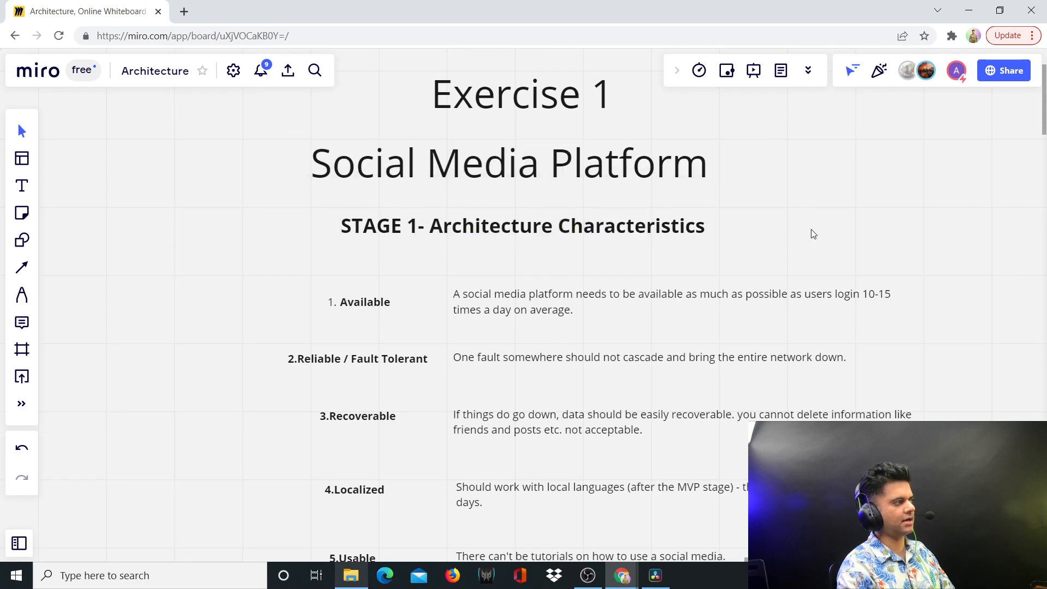
pyautogui.scroll(-3)
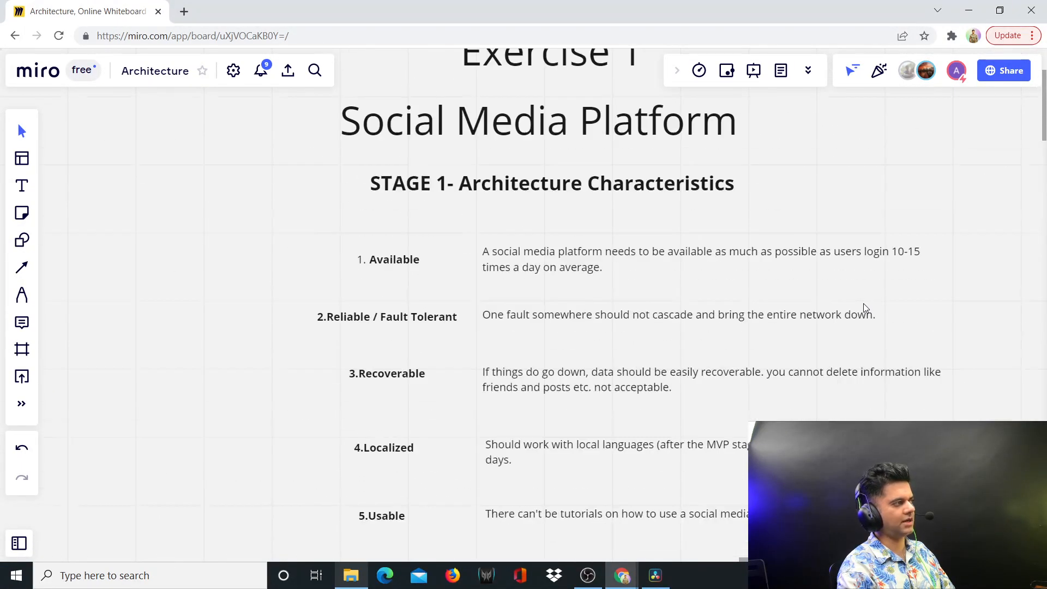
pyautogui.scroll(-3)
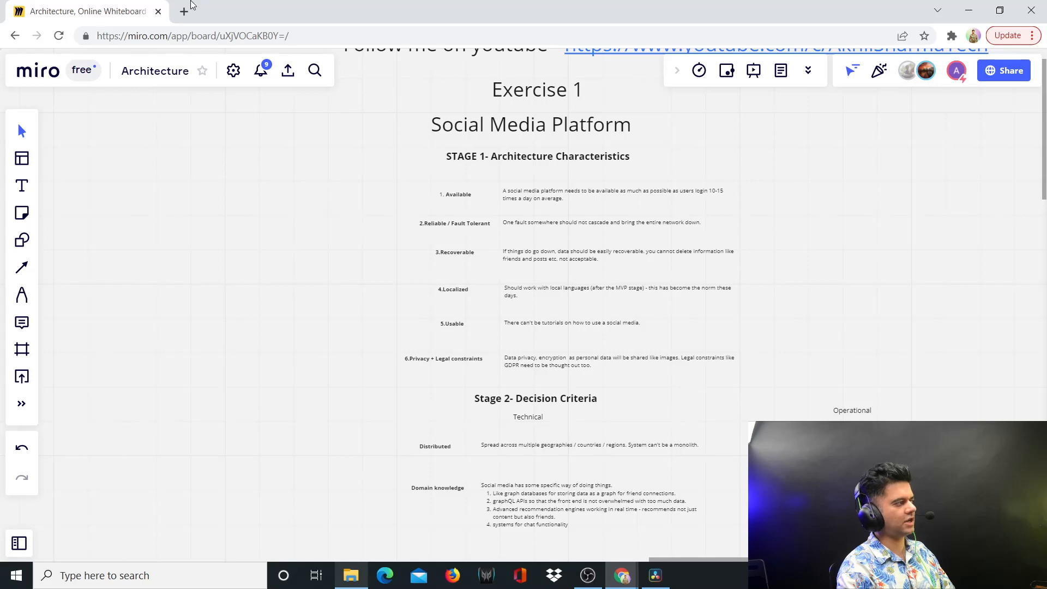
pyautogui.click(184, 11)
pyautogui.write('https://www.cloudcraft.co')
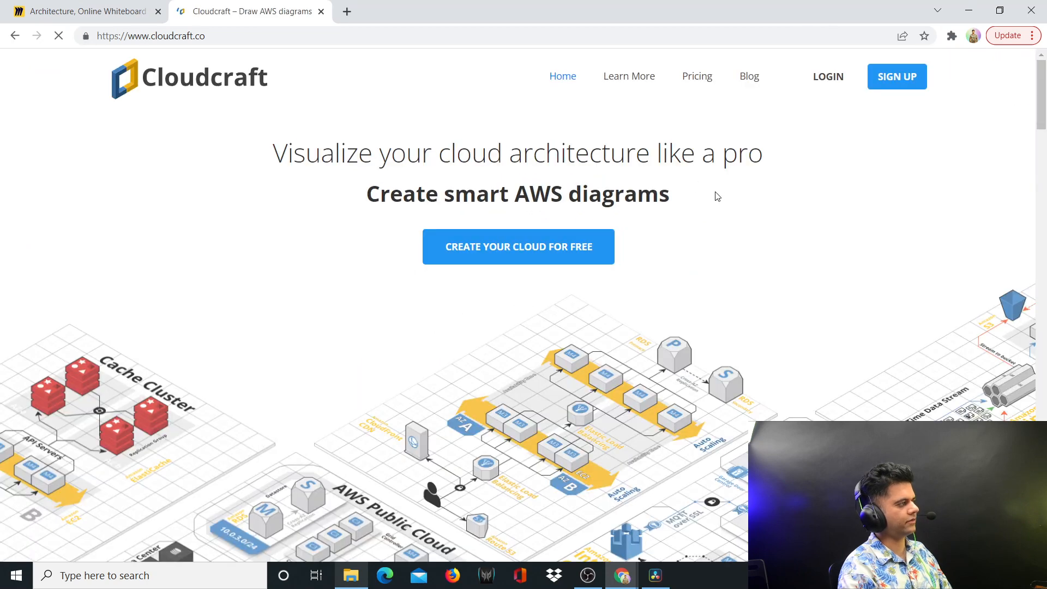
# Enter the Cloudcraft app from its homepage, then return to the Miro board tab
pyautogui.click(518, 247)
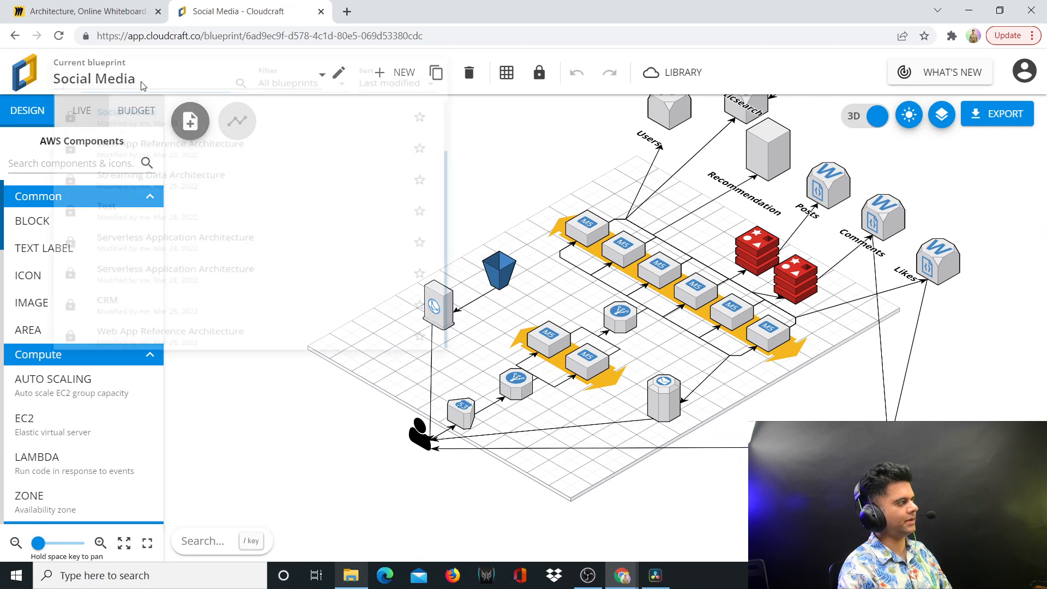
pyautogui.click(84, 12)
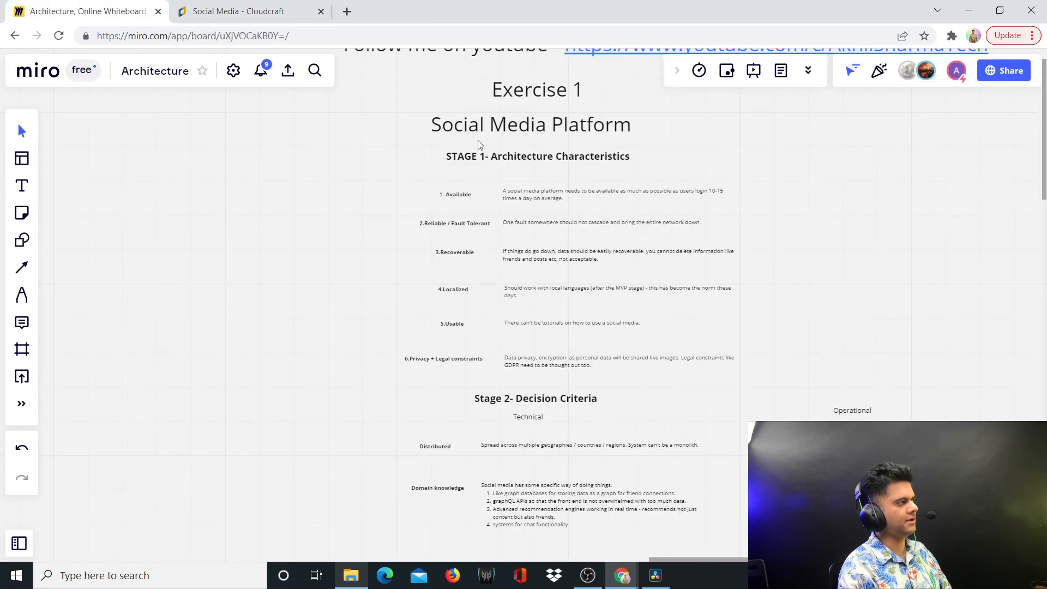
# Compare the Cloudcraft social media diagram with the Miro board, switching between their tabs twice
pyautogui.click(237, 11)
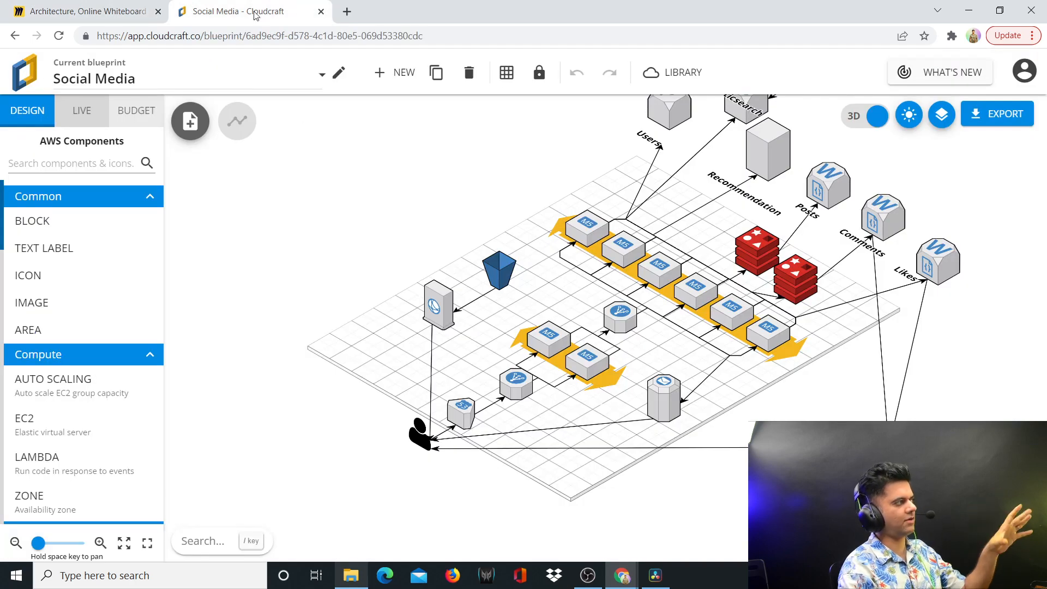
pyautogui.click(80, 12)
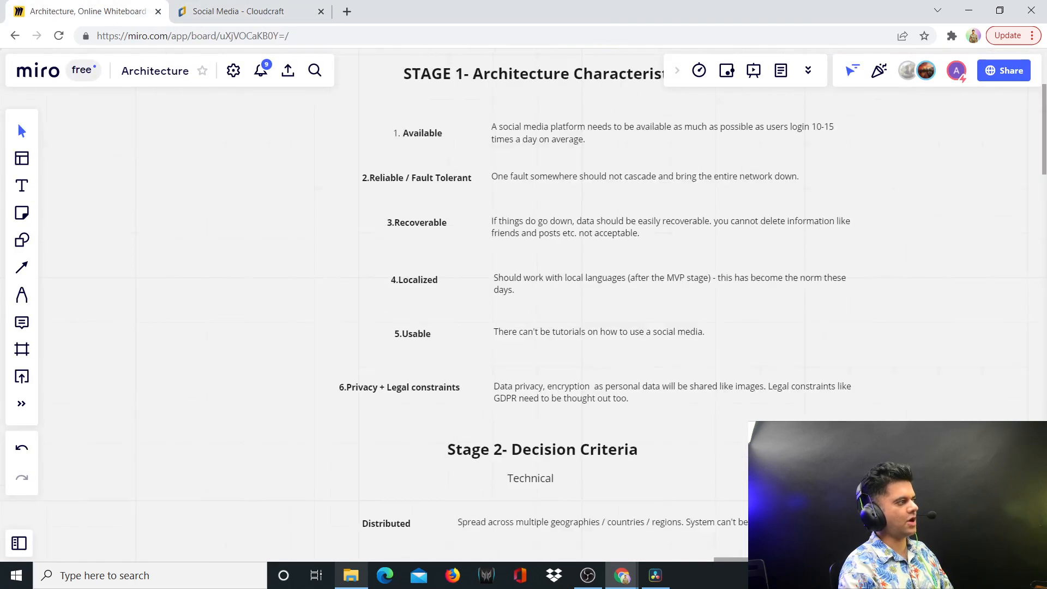
pyautogui.click(246, 11)
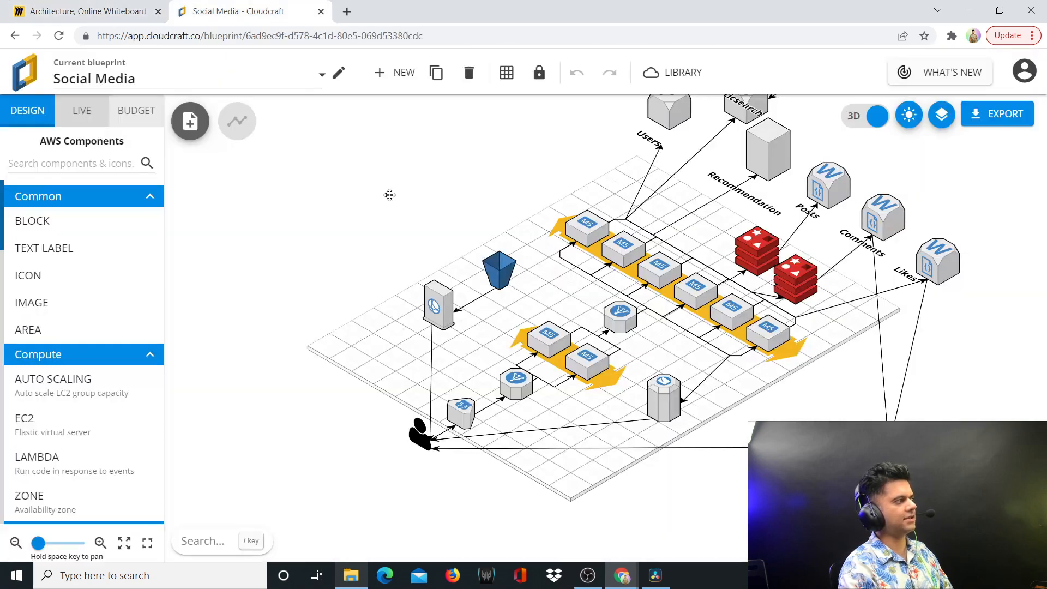
pyautogui.click(80, 12)
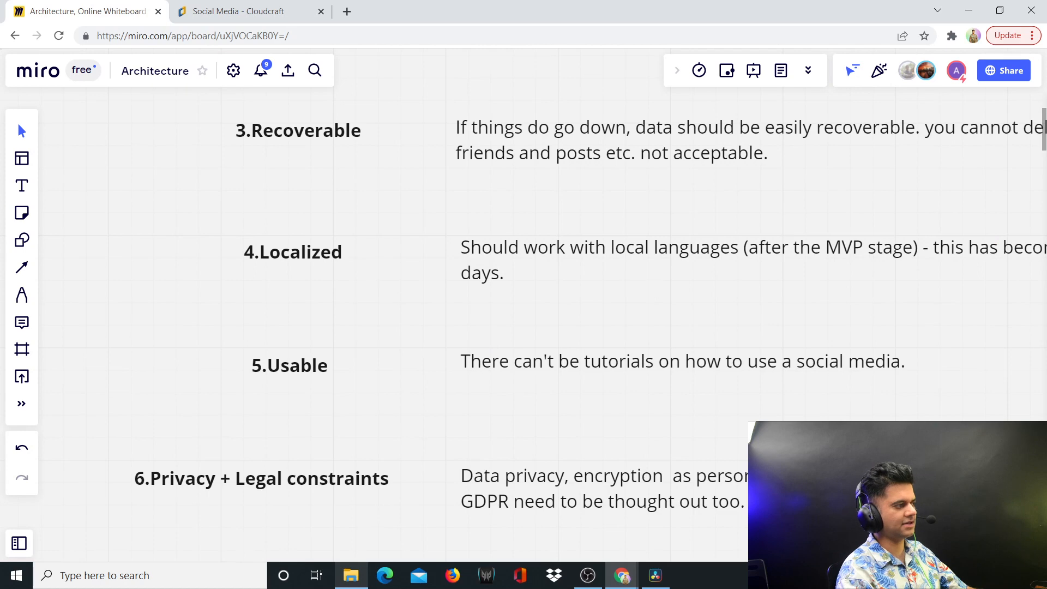
# Scroll past the Stage 1 characteristics list to the Architecture Characteristics mind map
pyautogui.scroll(-3)
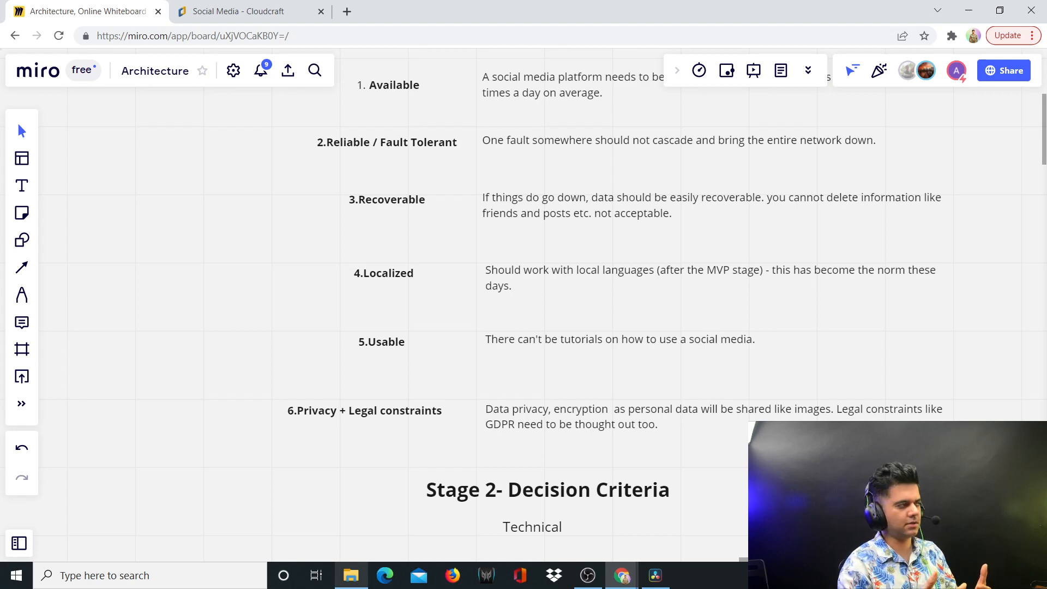
pyautogui.scroll(-3)
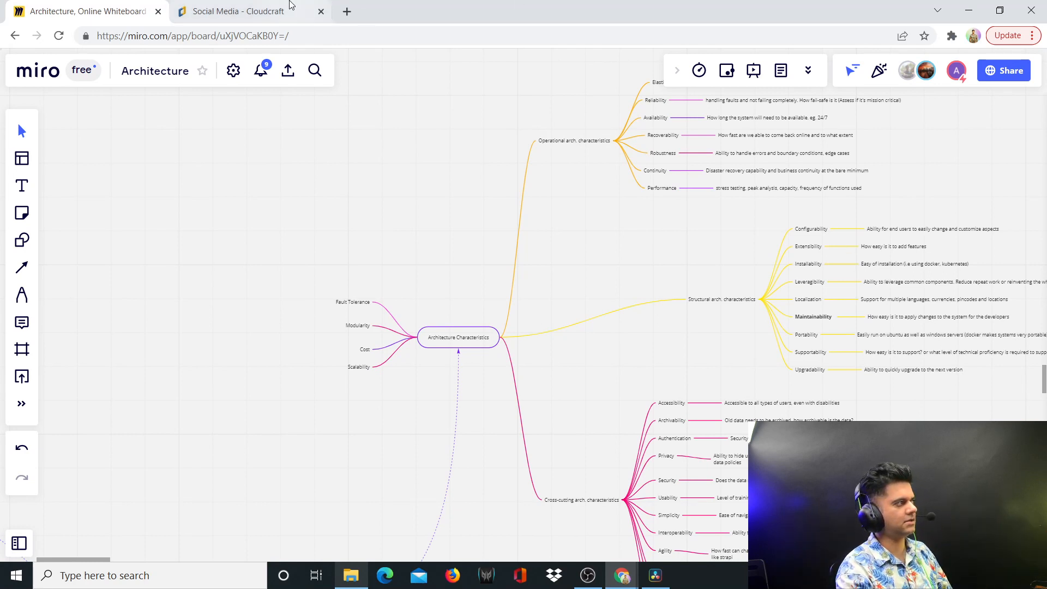
pyautogui.click(240, 11)
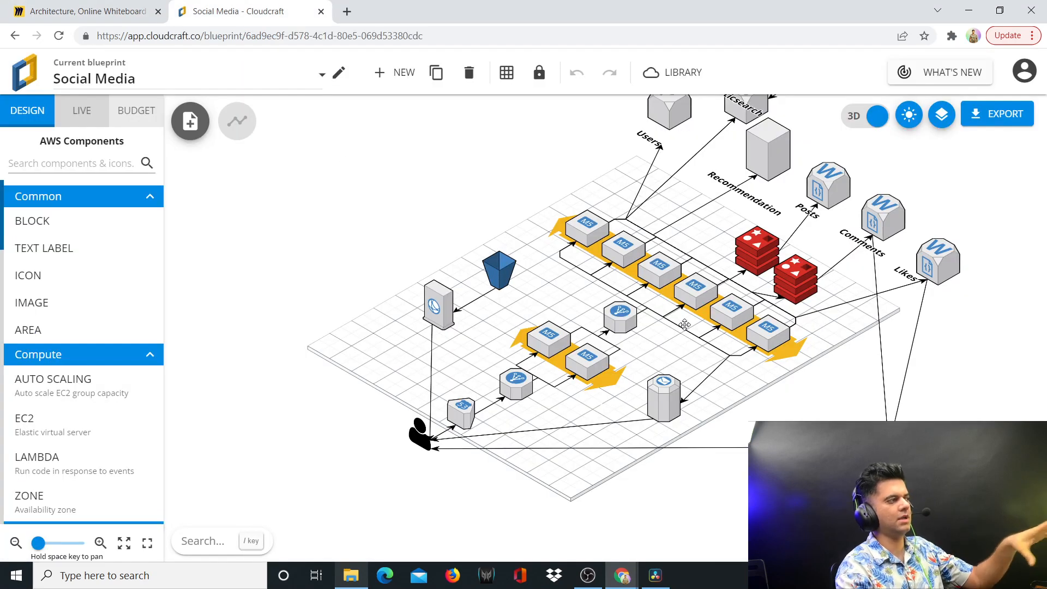
pyautogui.click(84, 11)
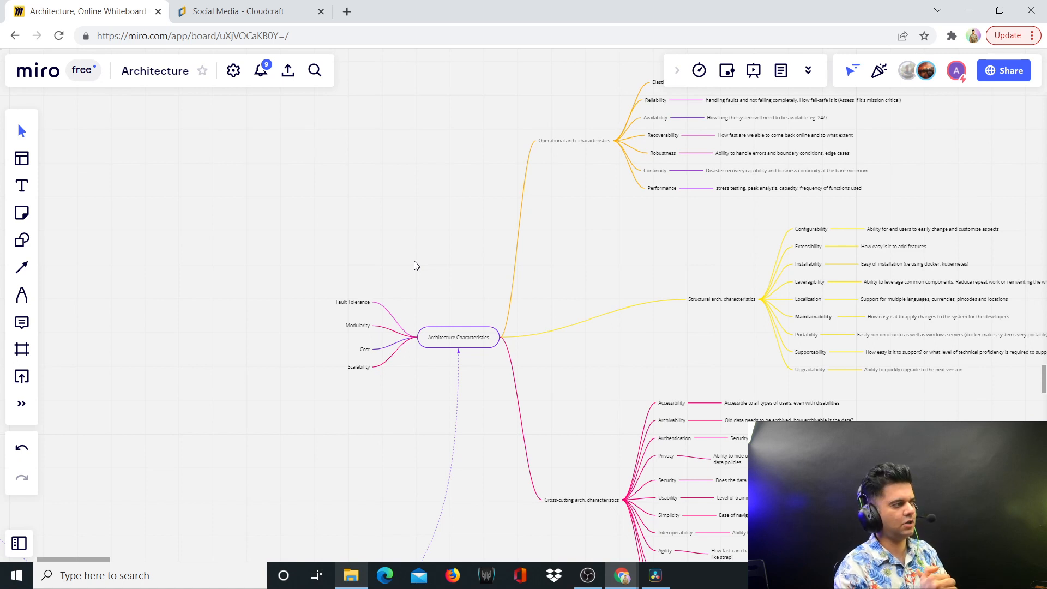
pyautogui.moveTo(719, 345)
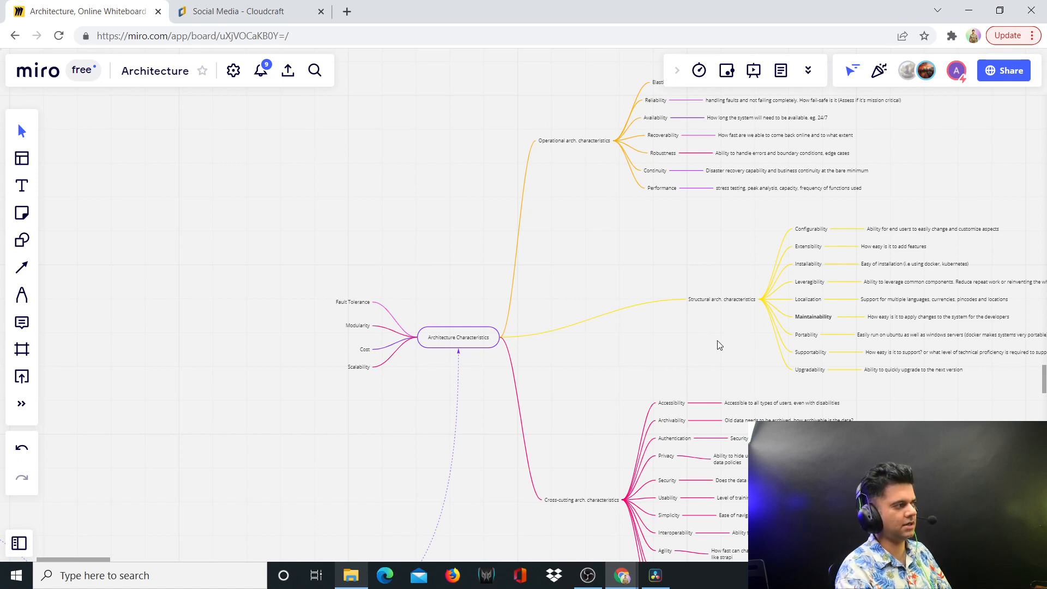